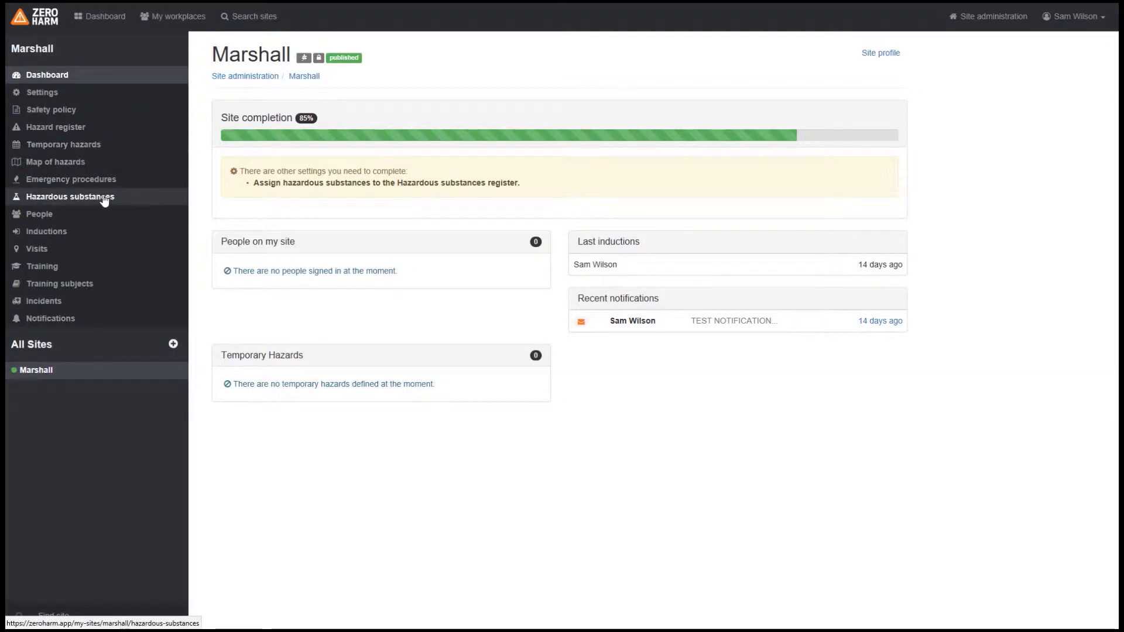
Step: Open the Marshall site's empty Hazardous Substances register from the sidebar
click(65, 197)
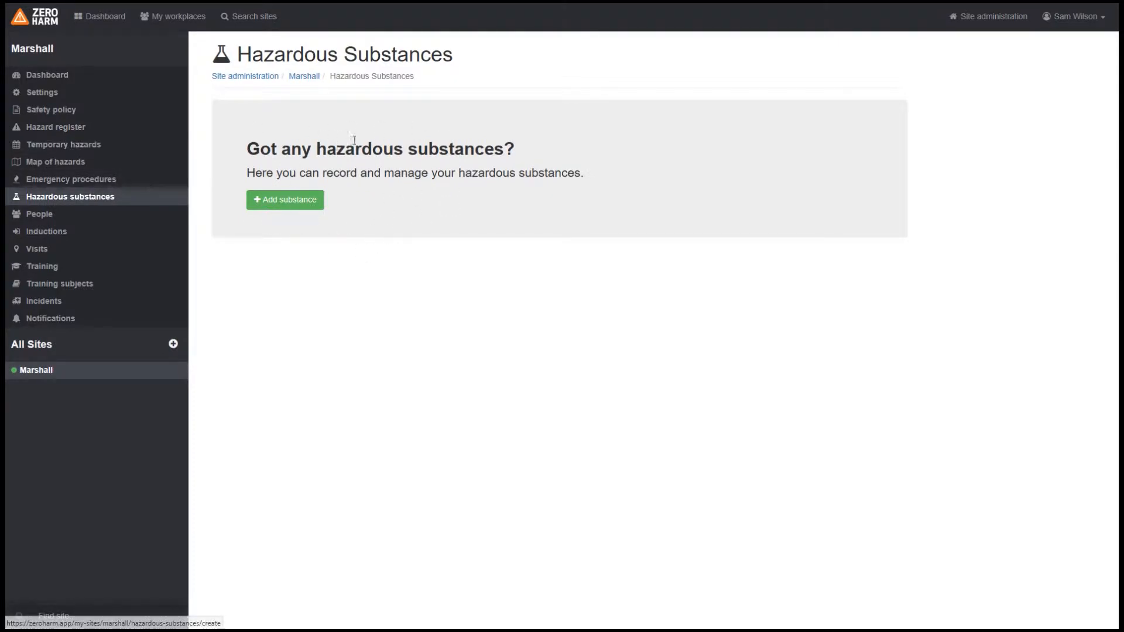
mouse_move(332, 243)
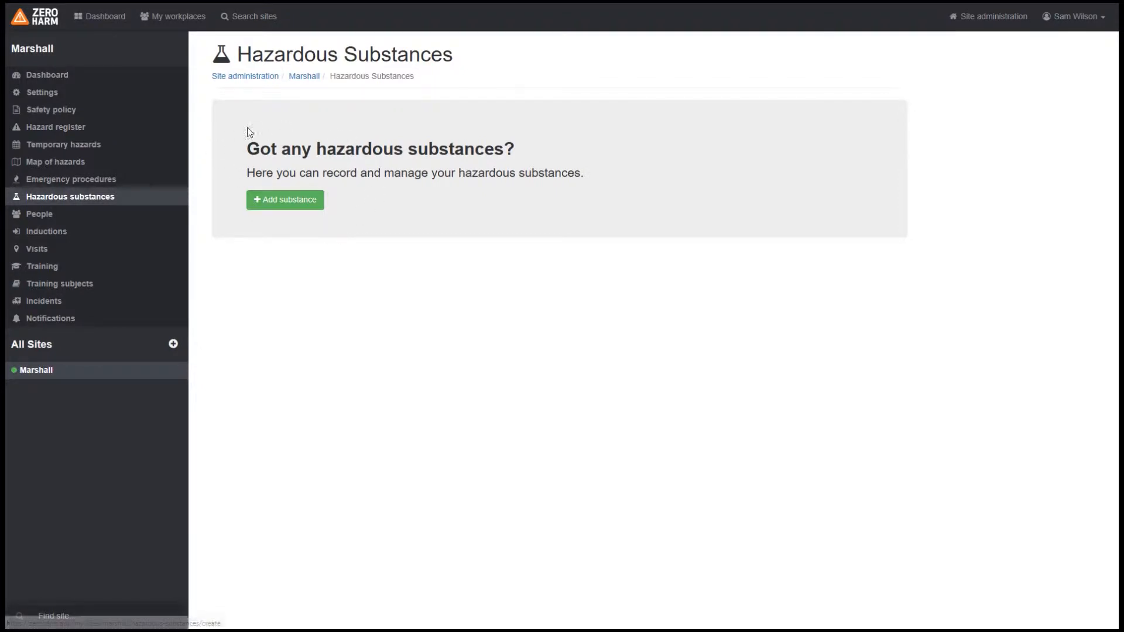
mouse_move(284, 204)
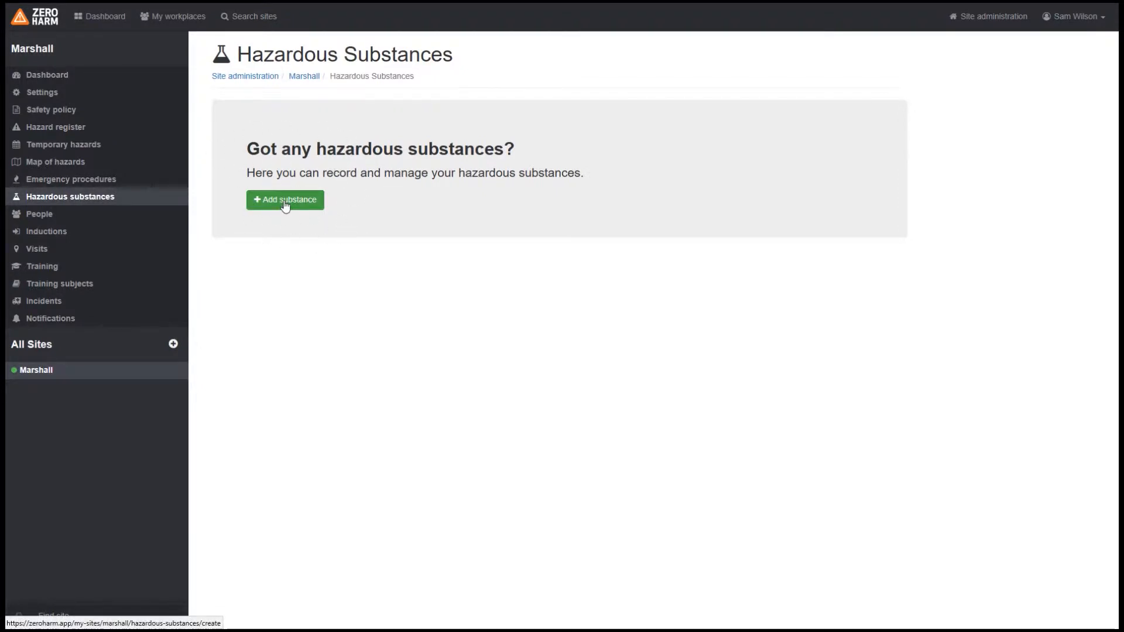
Step: Start a new substance with chemical name Petrol, trade name Petrol 95, maximum stored amount 2500L
click(284, 199)
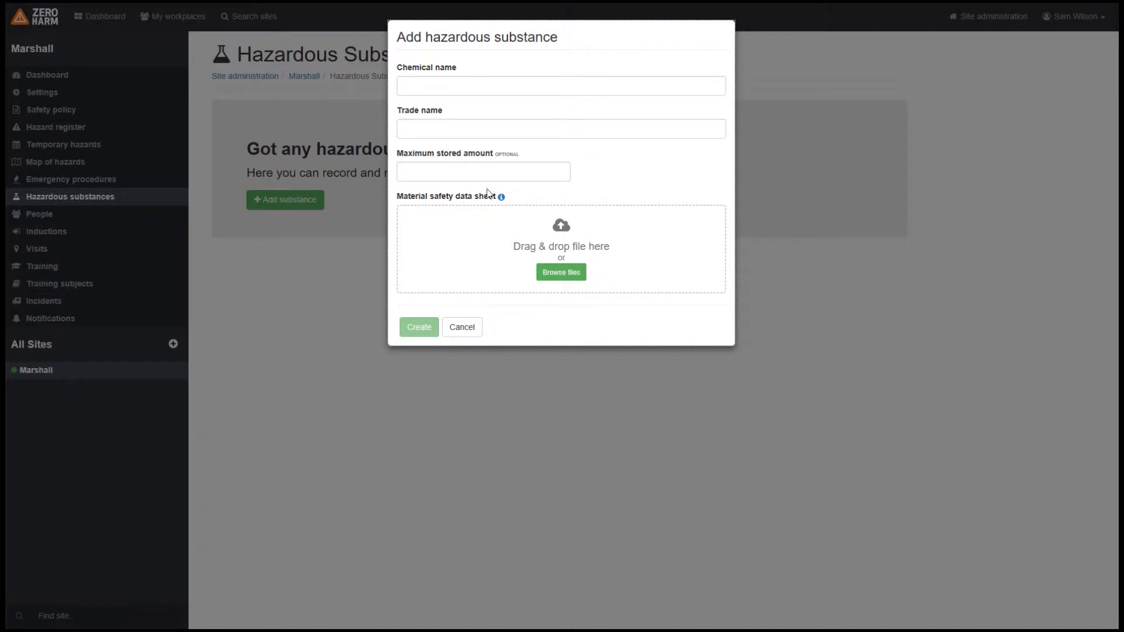
click(559, 86)
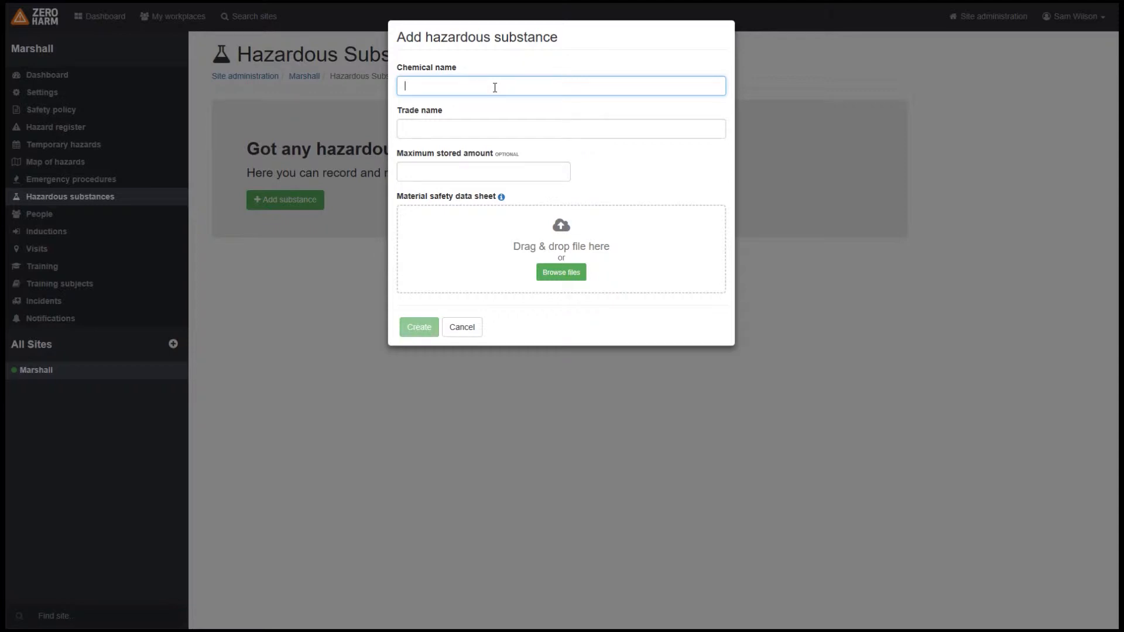
text(Pe)
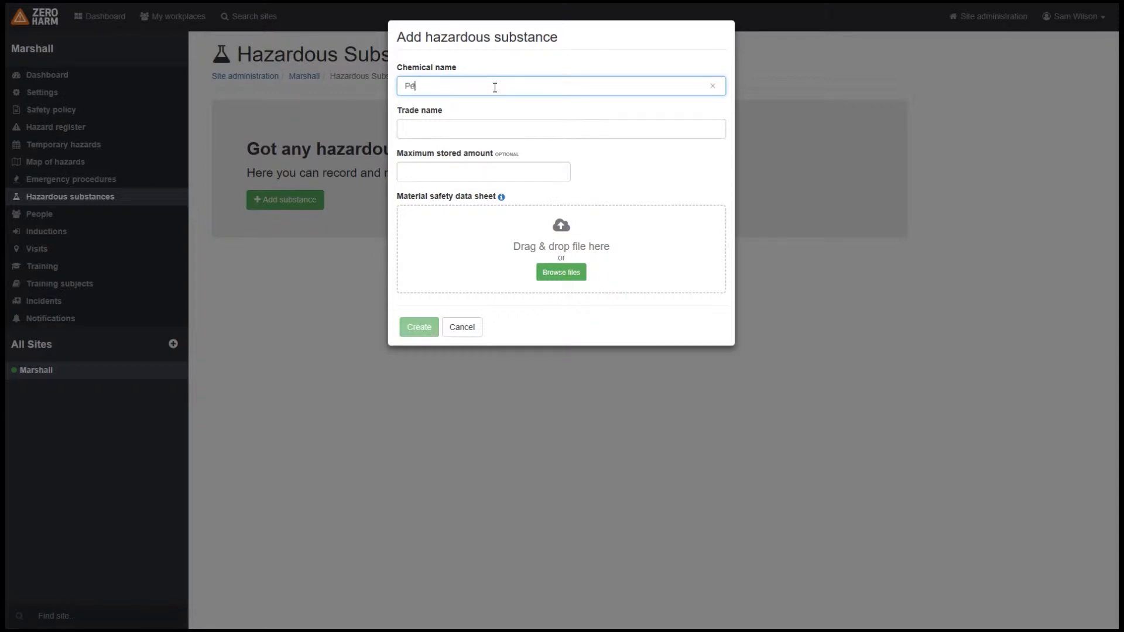
text(Petrol 95)
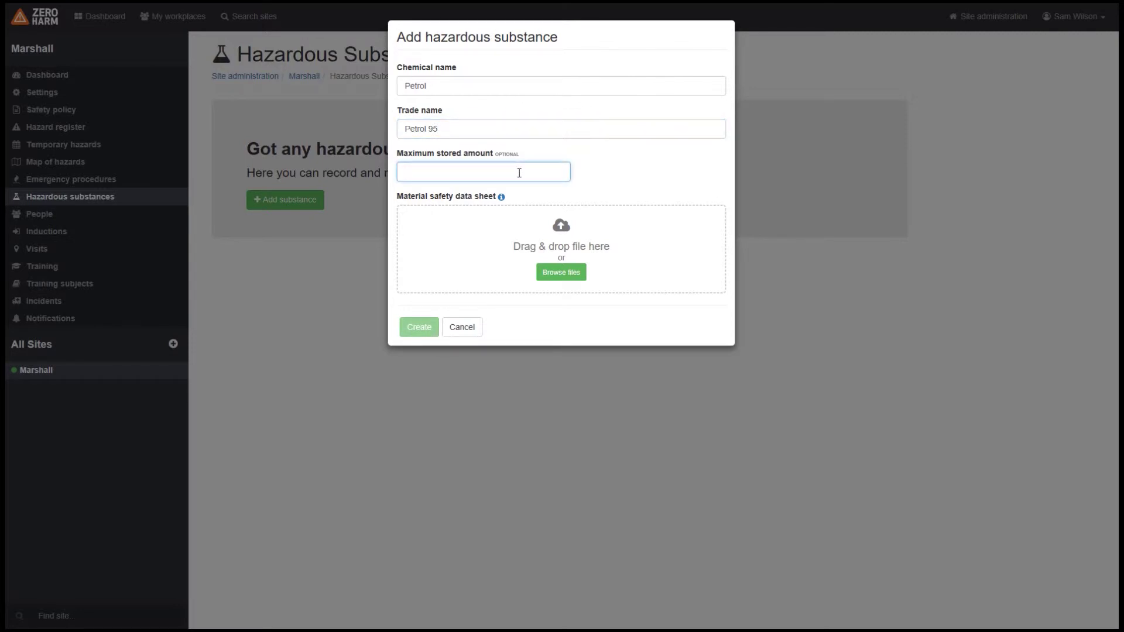
text(2500)
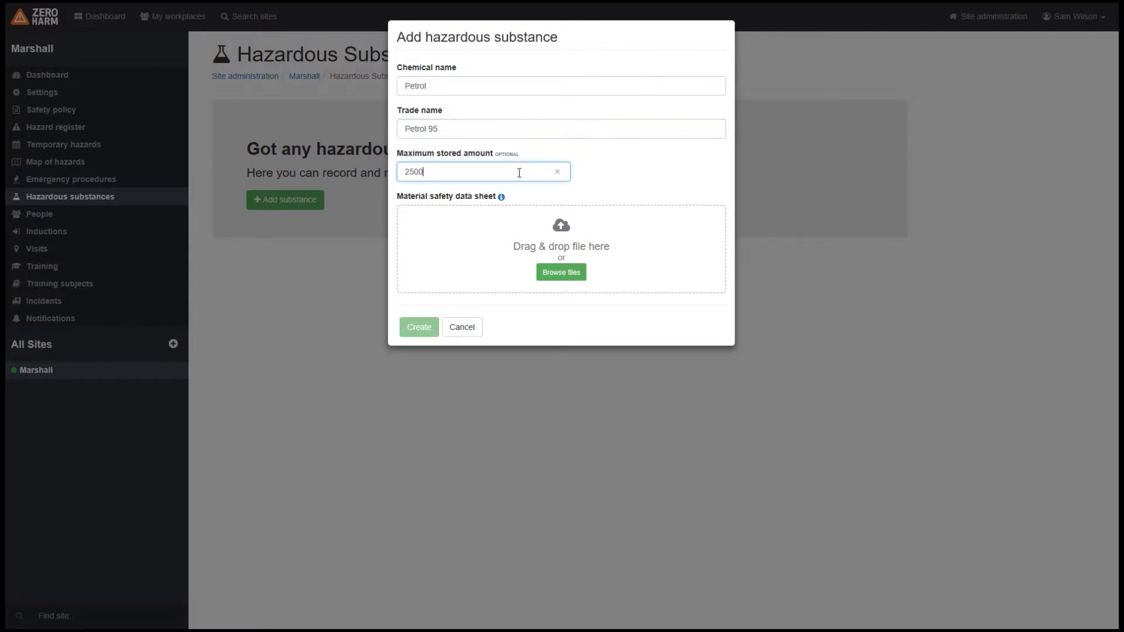
text(L)
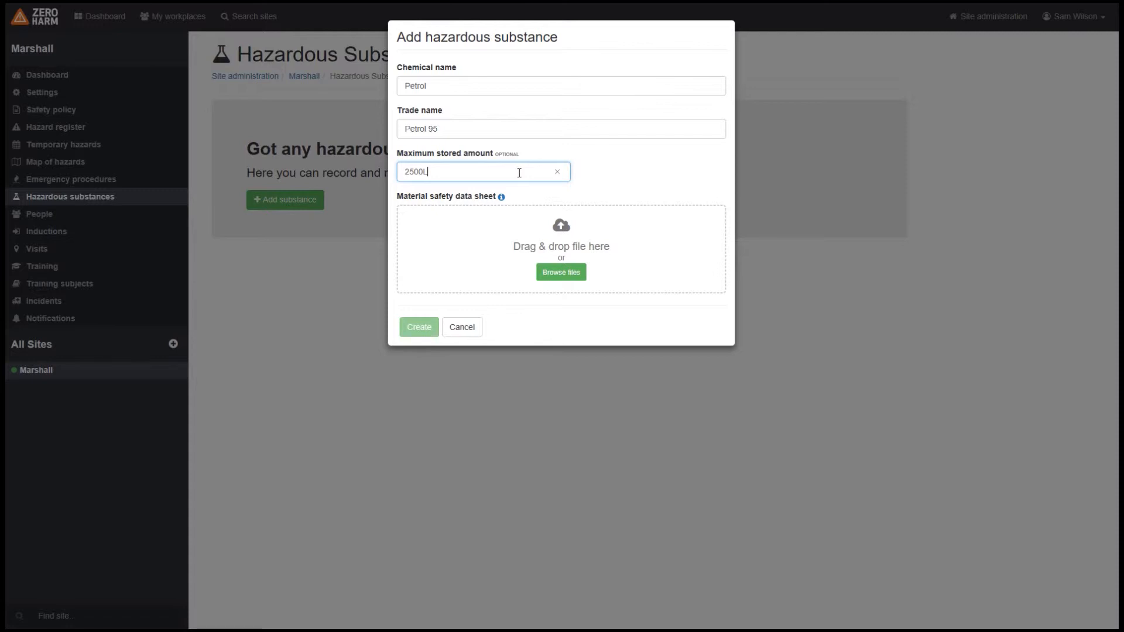
mouse_move(632, 297)
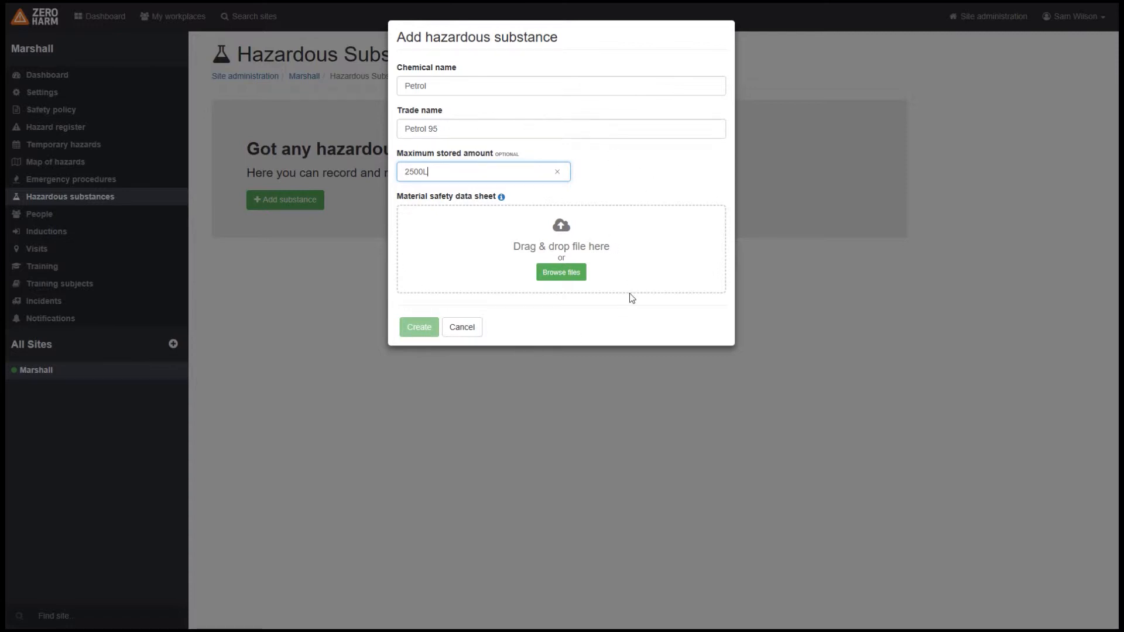
mouse_move(428, 272)
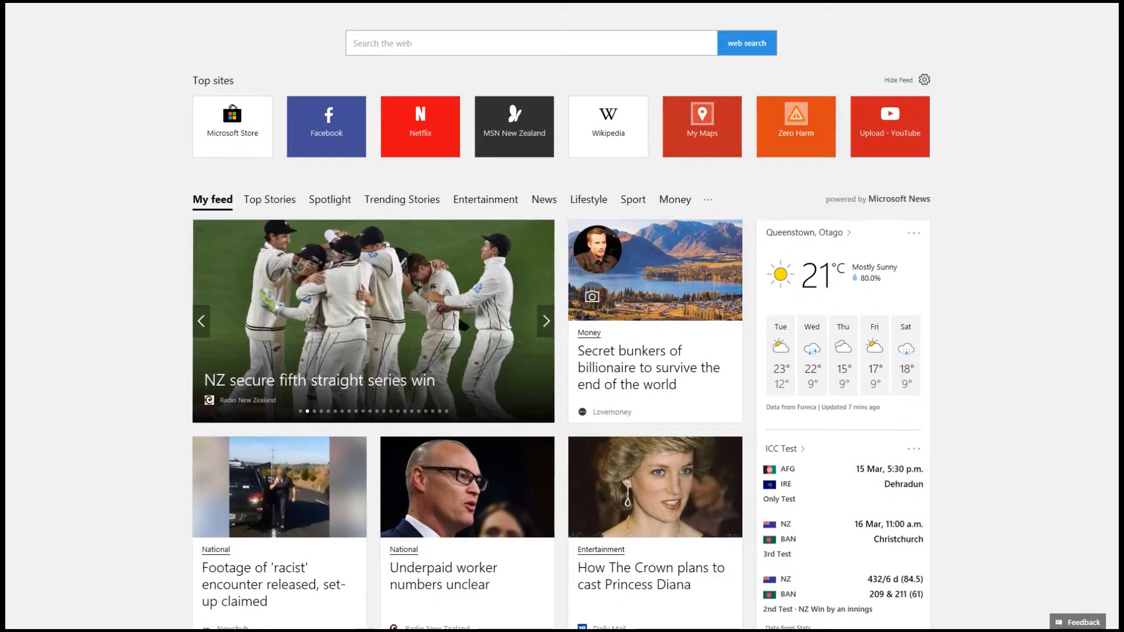
Step: Search Google for 'petrol msds' to find petrol safety data sheets
click(531, 42)
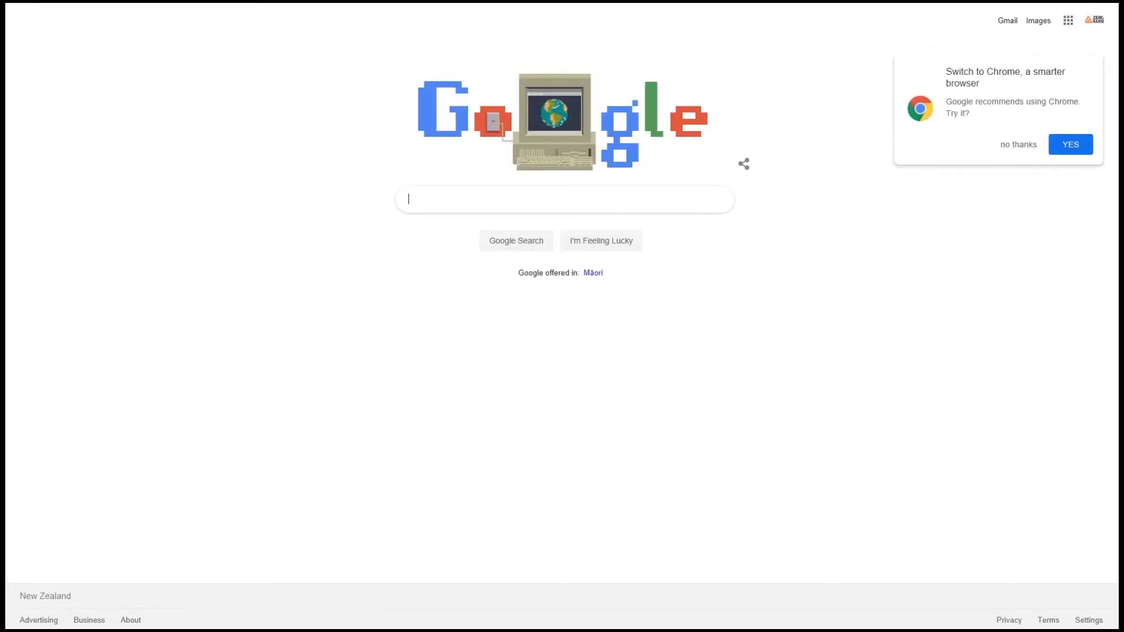
text(petrol msds)
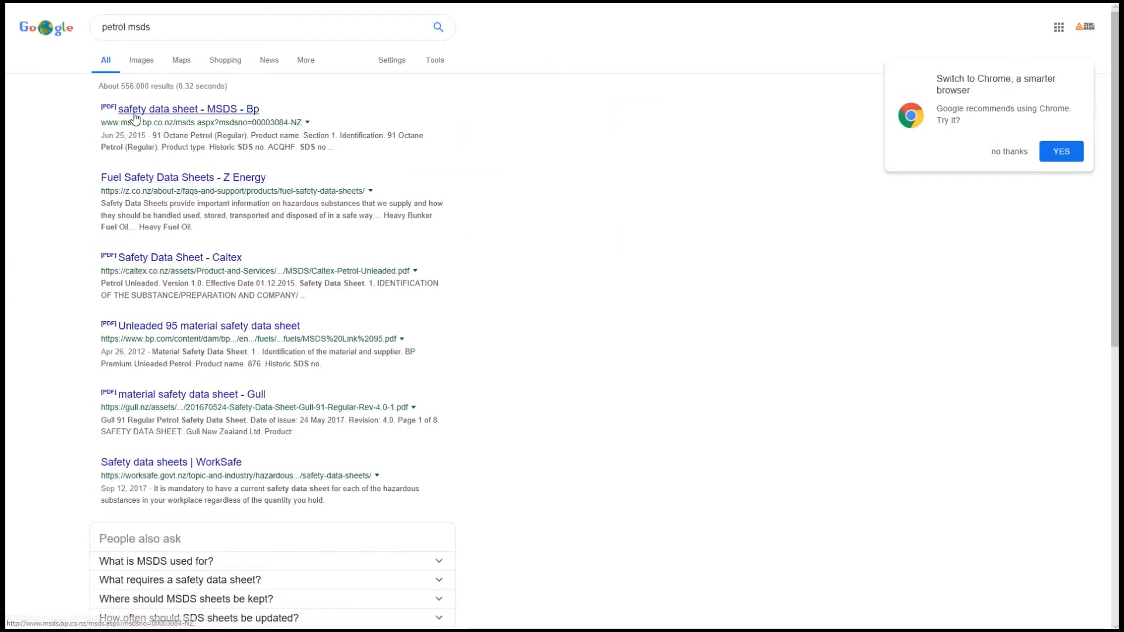
mouse_move(261, 166)
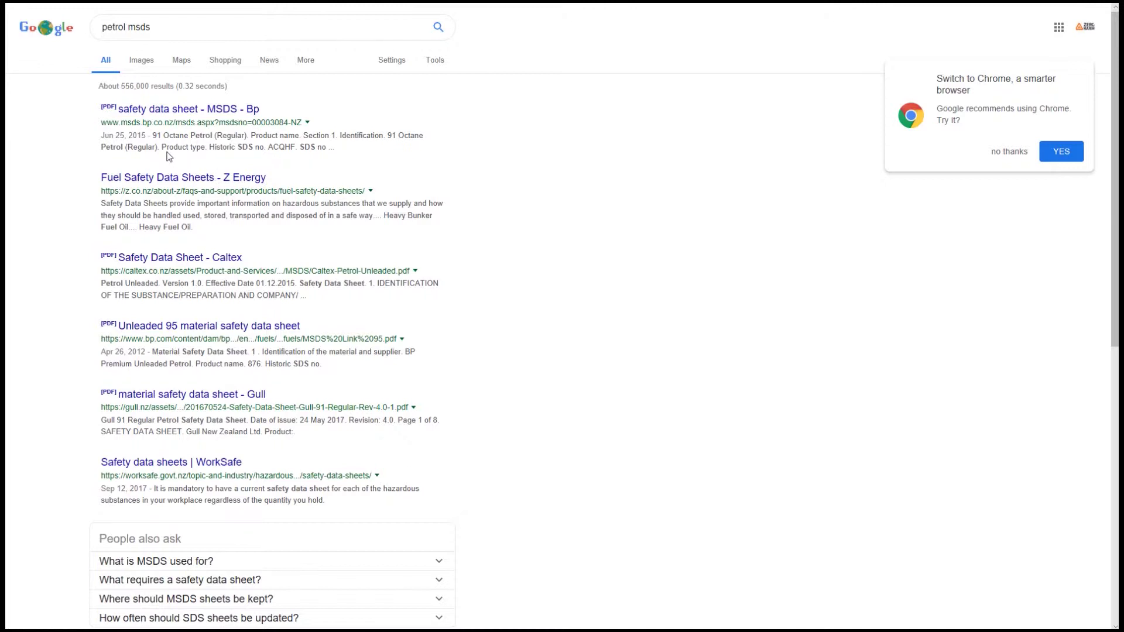
mouse_move(116, 116)
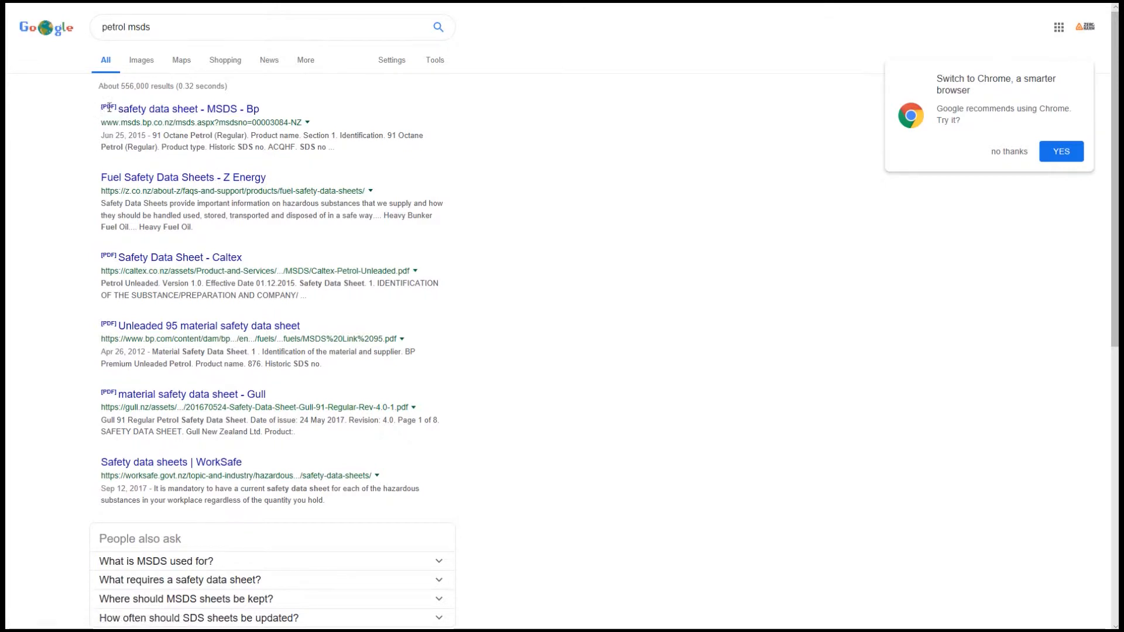
mouse_move(105, 103)
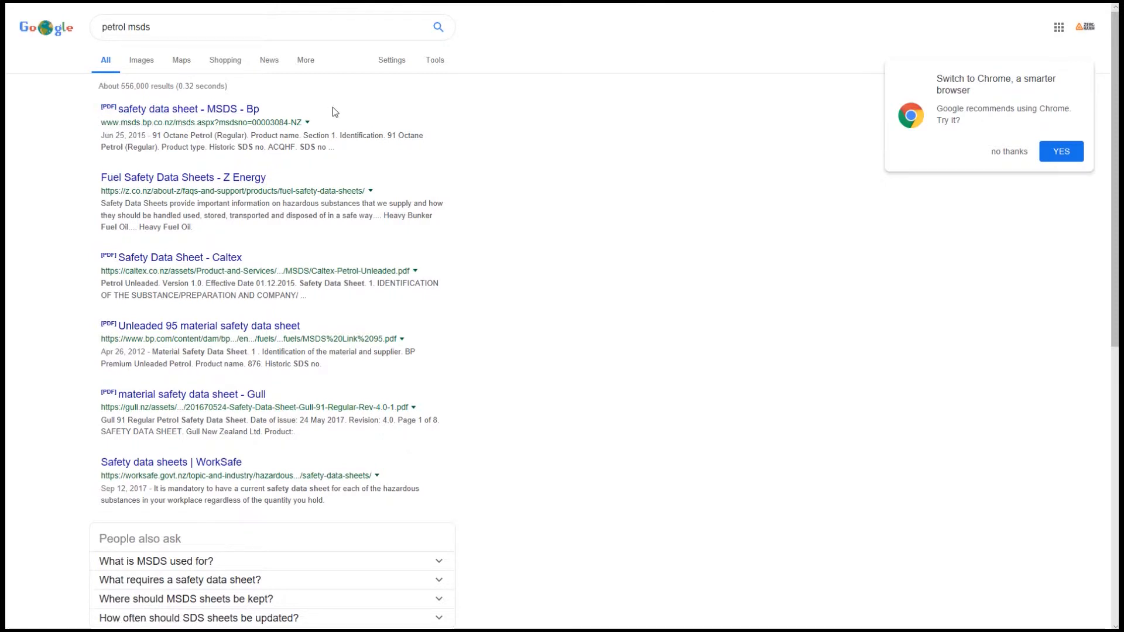
mouse_move(208, 118)
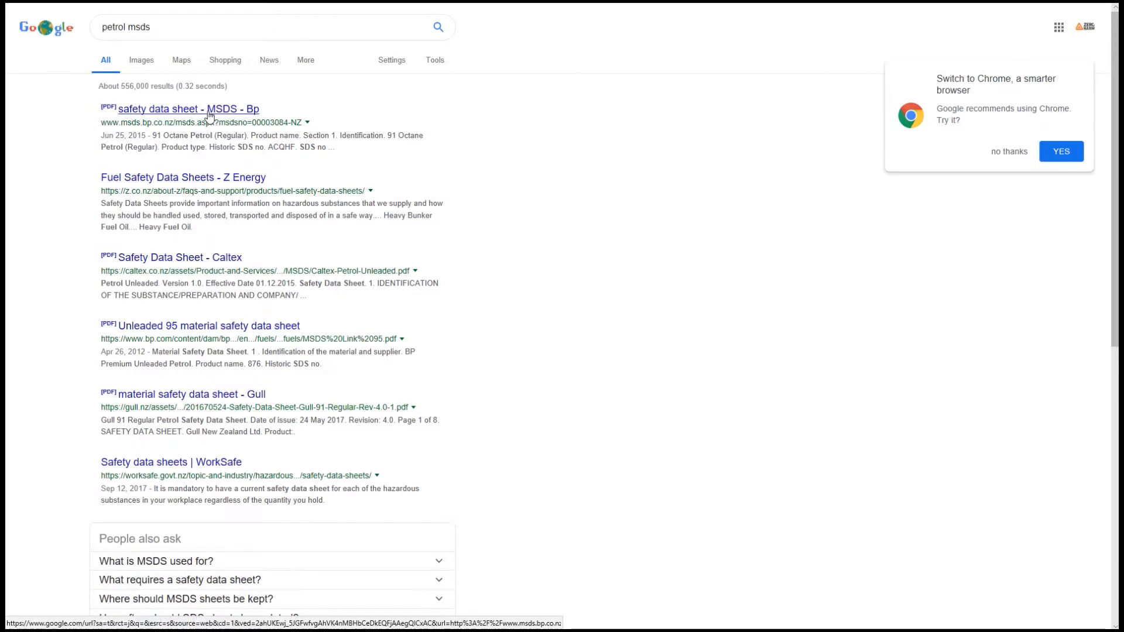
Step: Save the BP 91 Octane Petrol safety data sheet to the Desktop as petrol.pdf
click(188, 109)
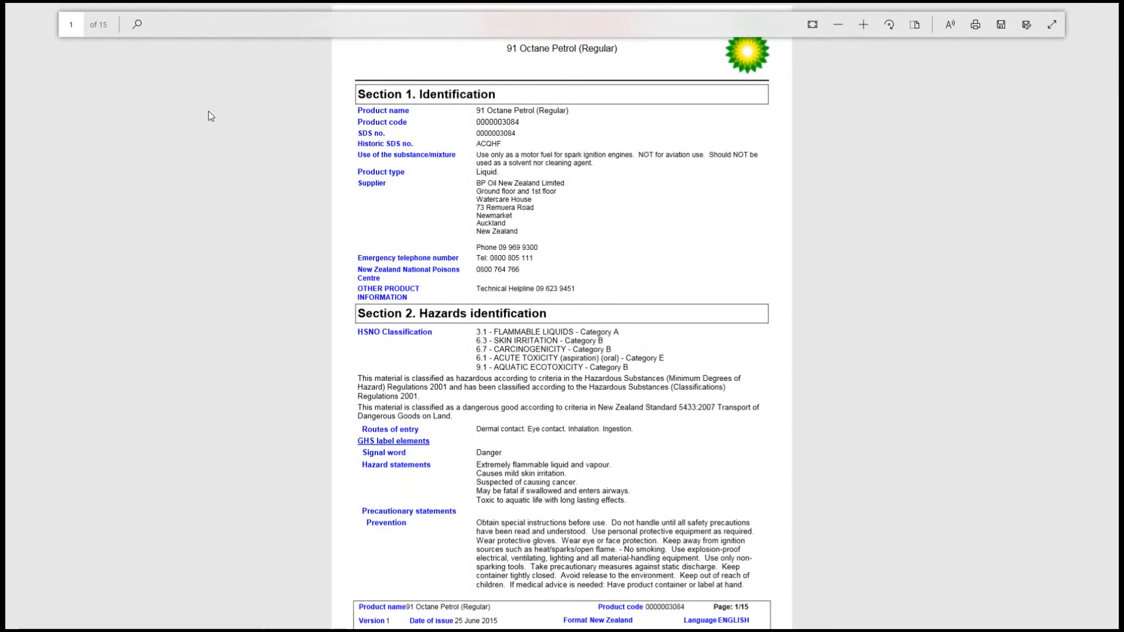
mouse_move(420, 192)
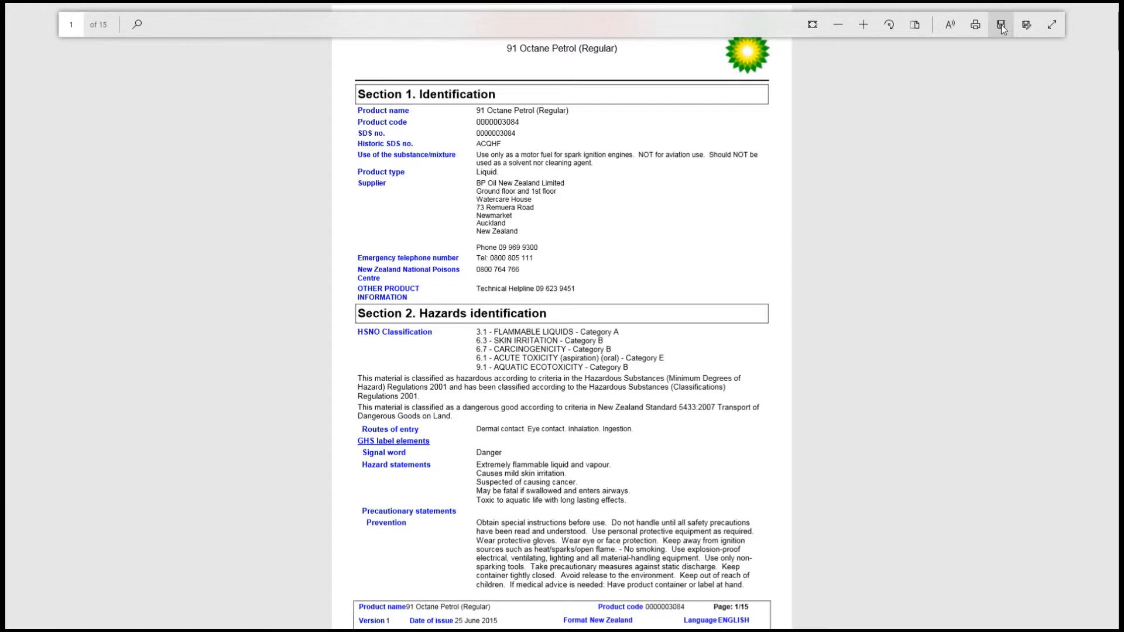
click(1001, 26)
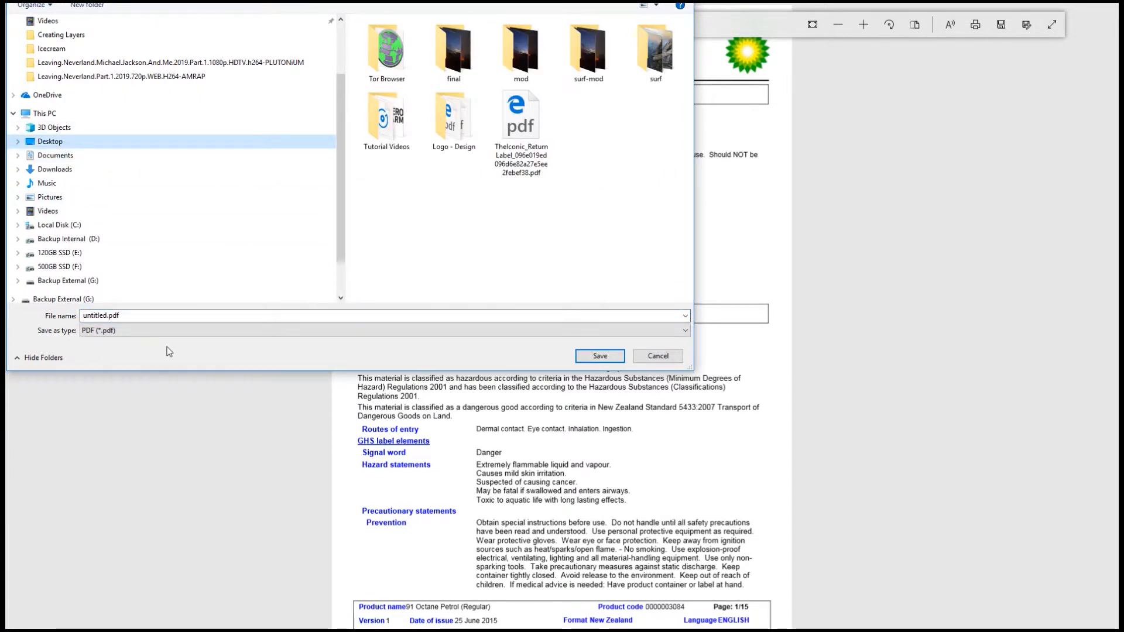
click(107, 316)
text(petro)
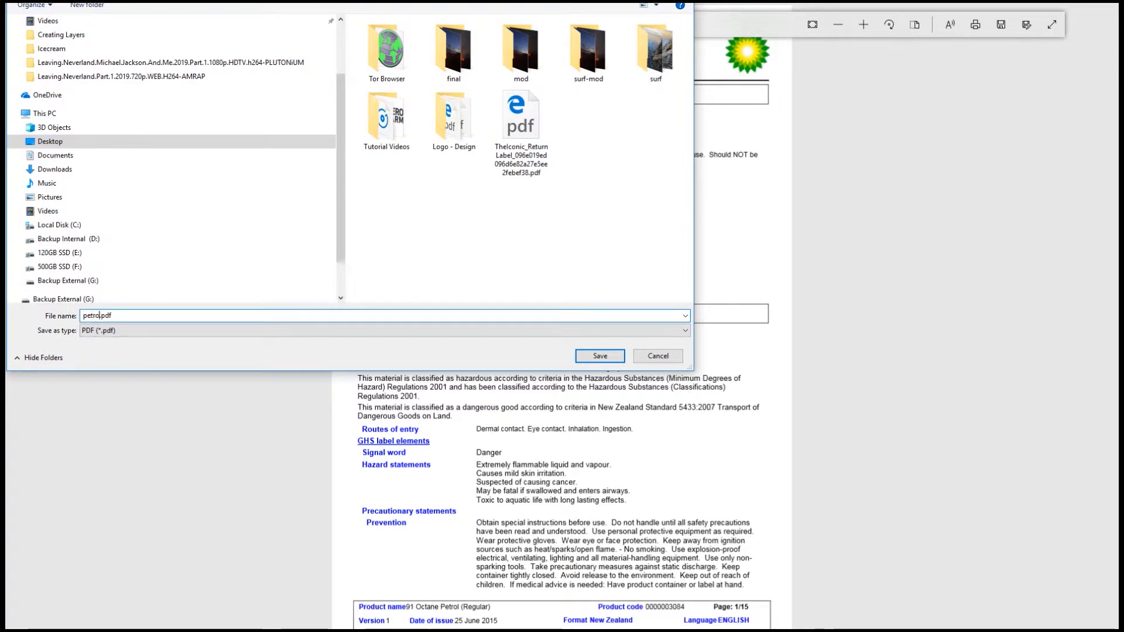
click(599, 356)
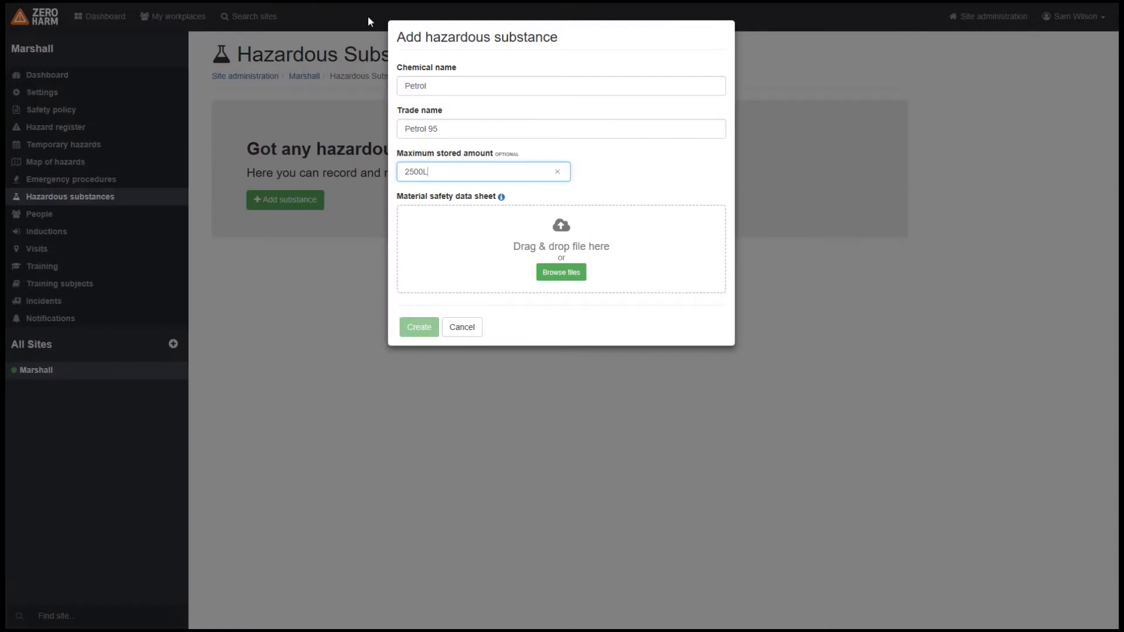
mouse_move(571, 283)
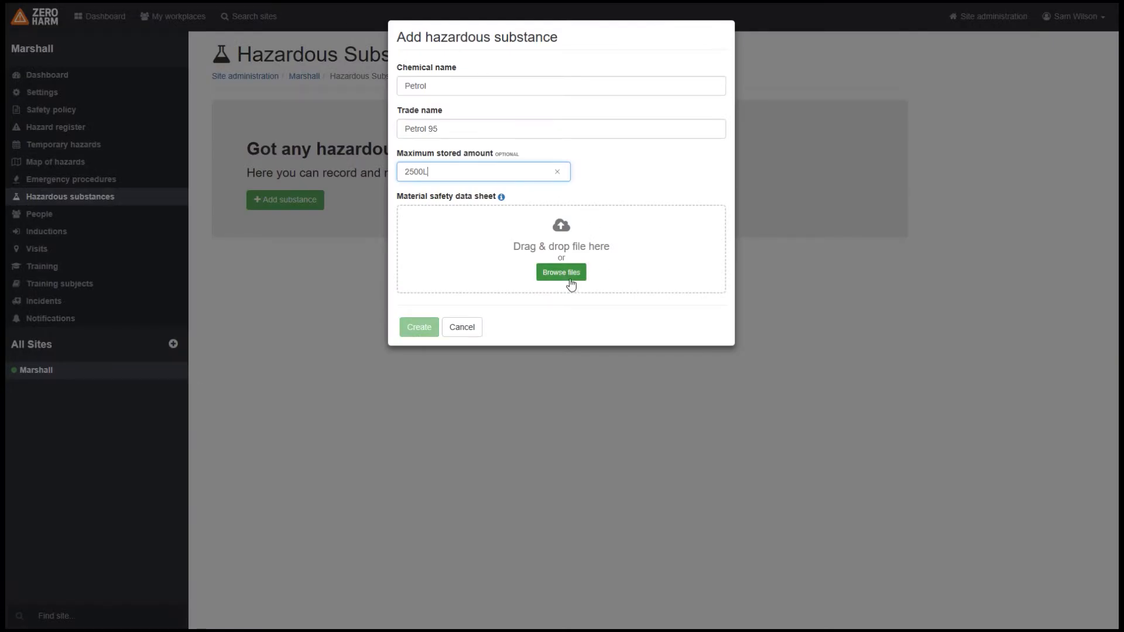
Step: Attach the petrol data sheet PDF and create the Petrol substance in the register
click(561, 272)
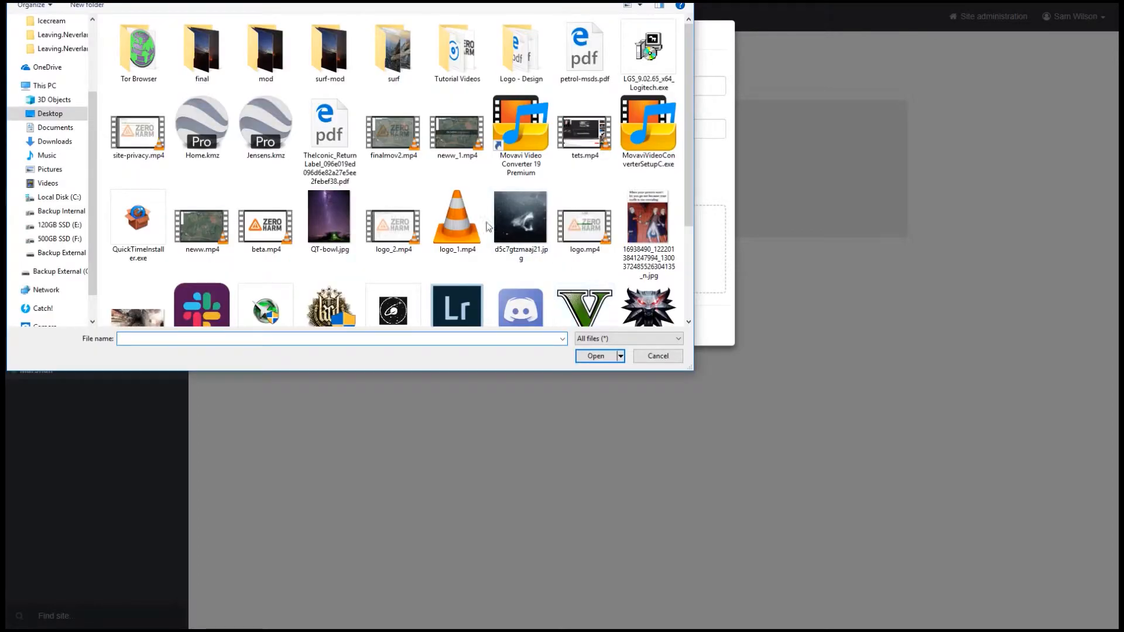
double_click(583, 49)
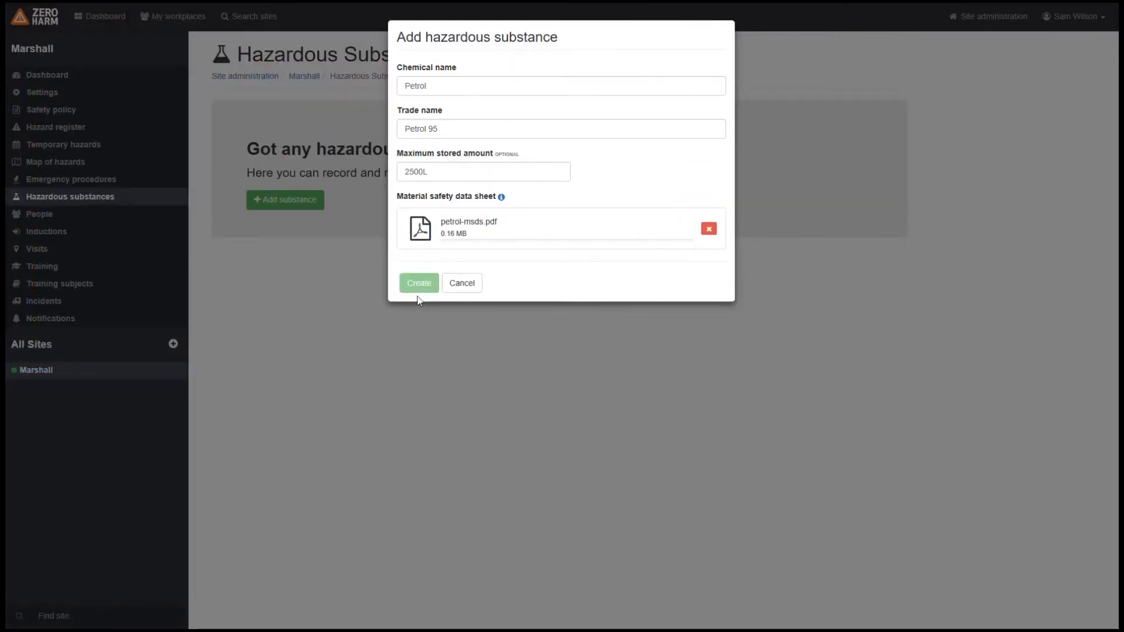
mouse_move(440, 307)
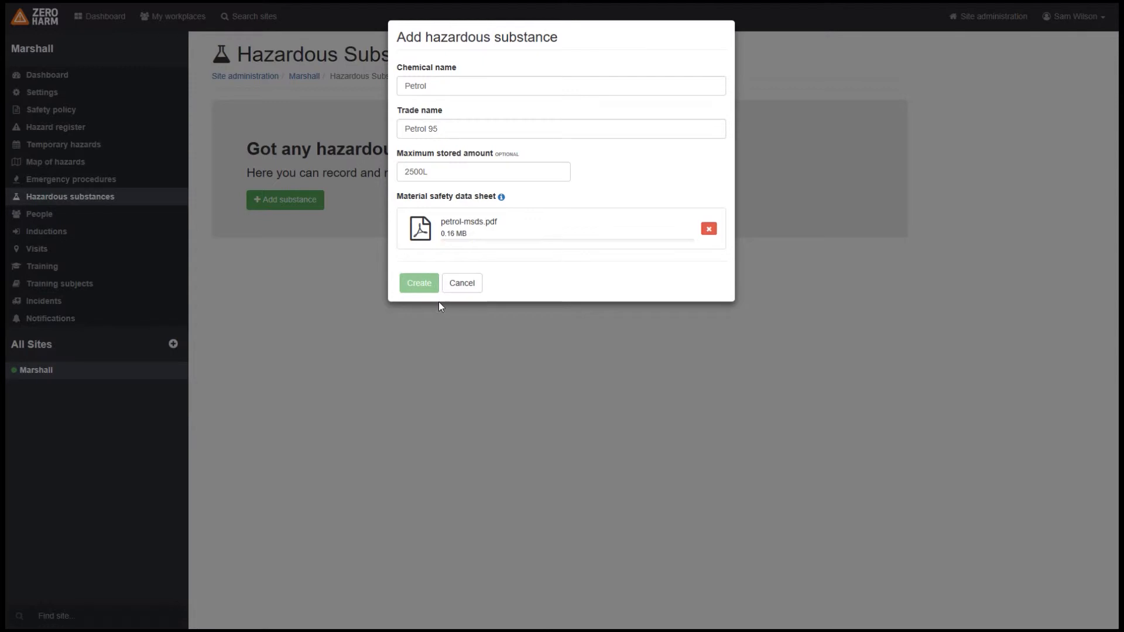
click(419, 282)
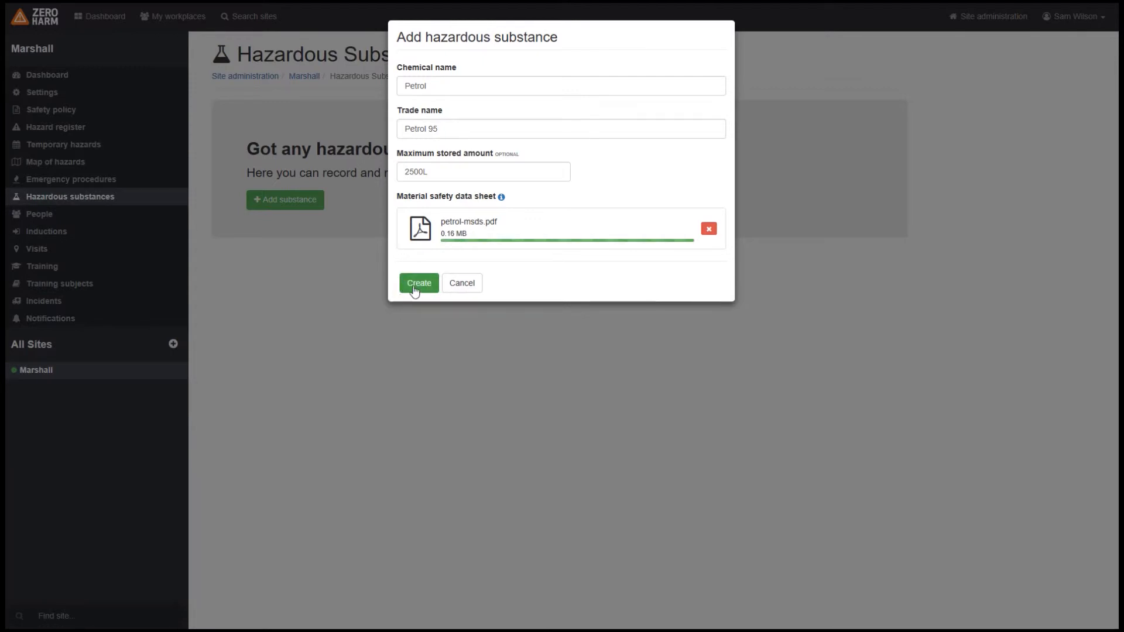
click(419, 282)
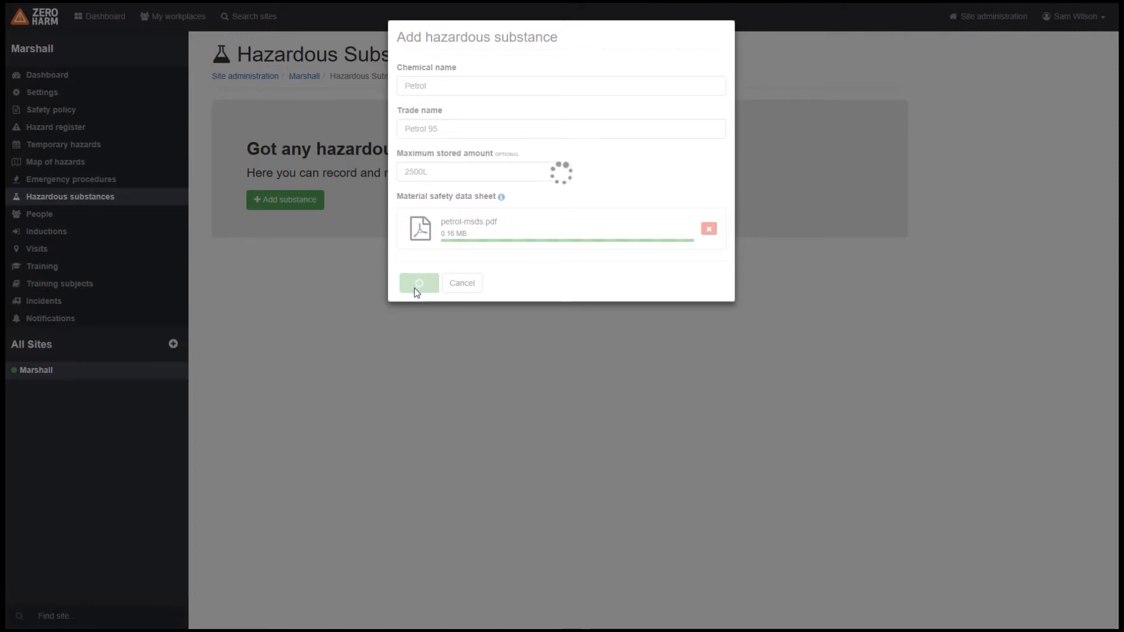
click(419, 282)
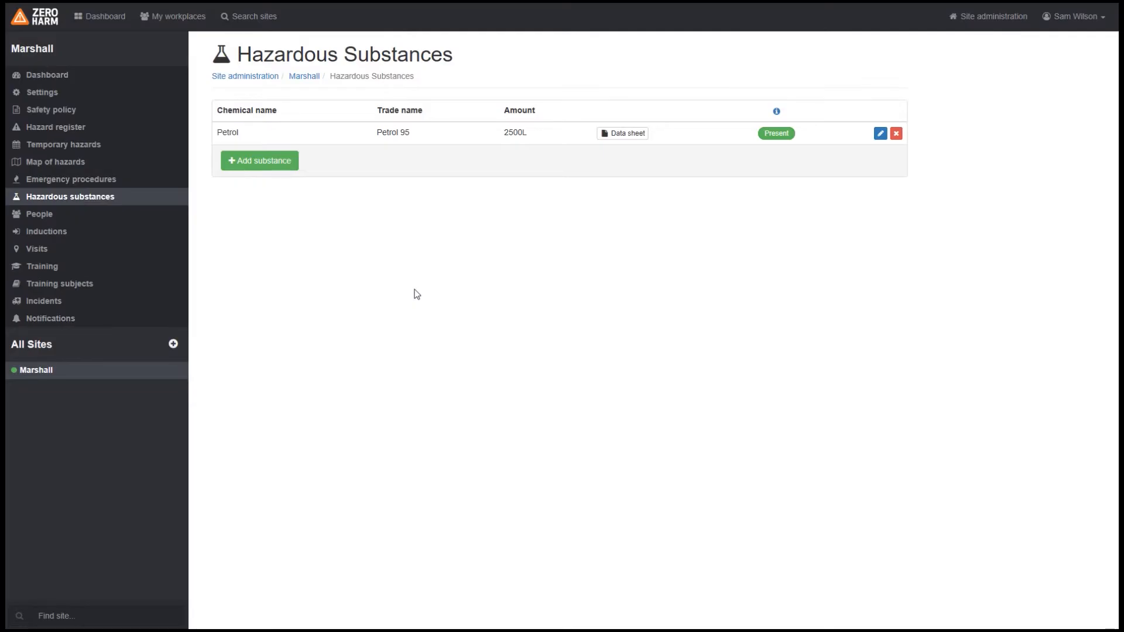
mouse_move(339, 246)
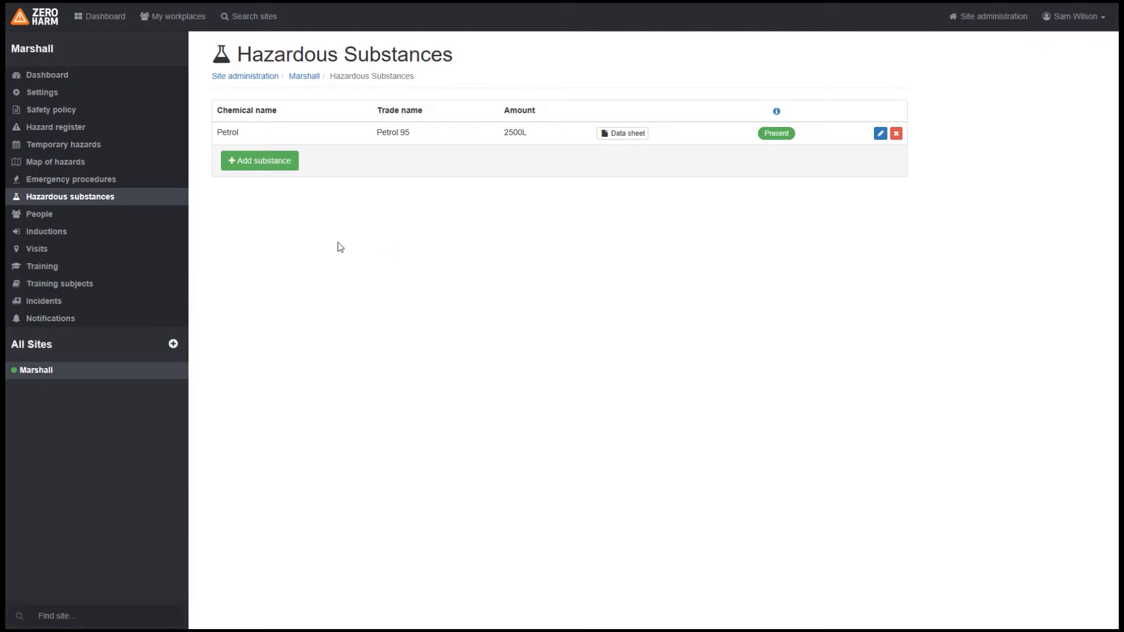
mouse_move(259, 138)
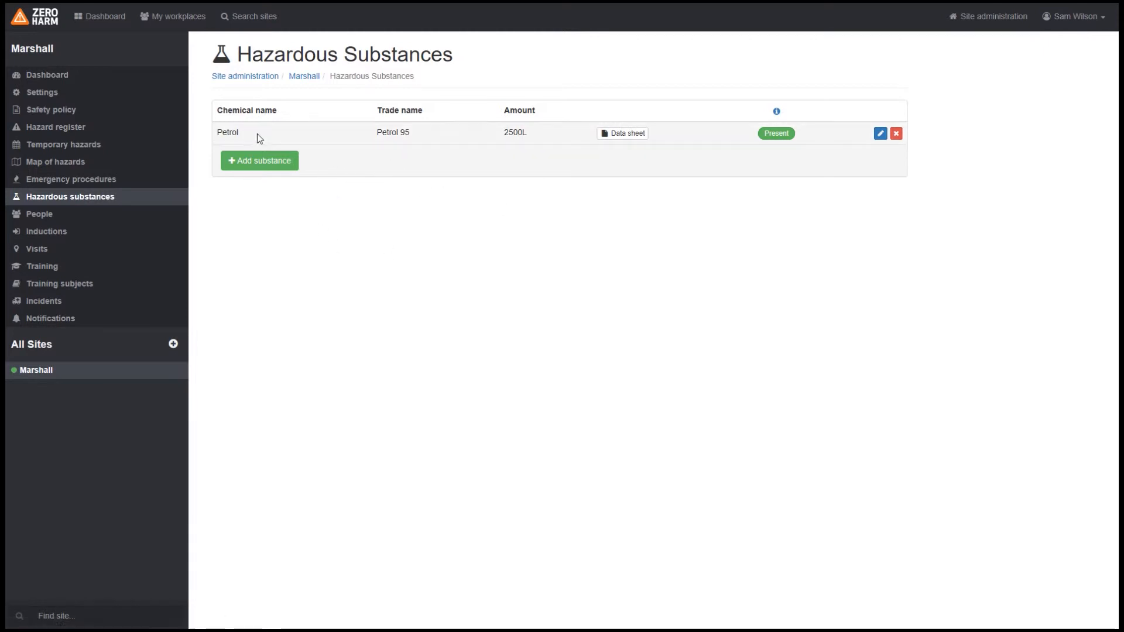
mouse_move(360, 274)
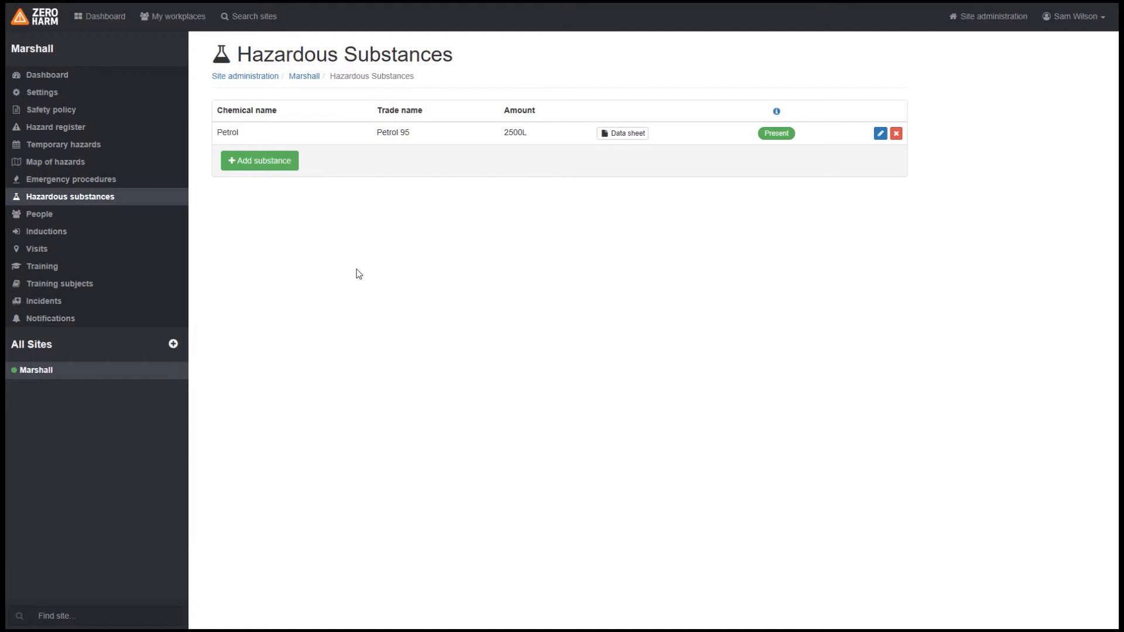
mouse_move(380, 164)
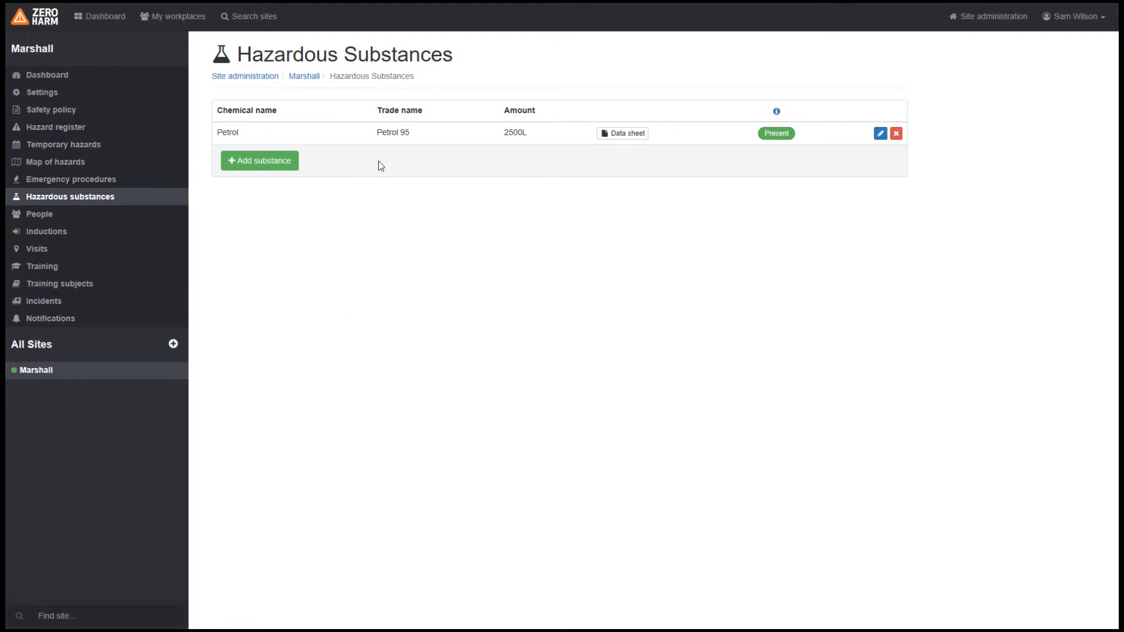
mouse_move(658, 281)
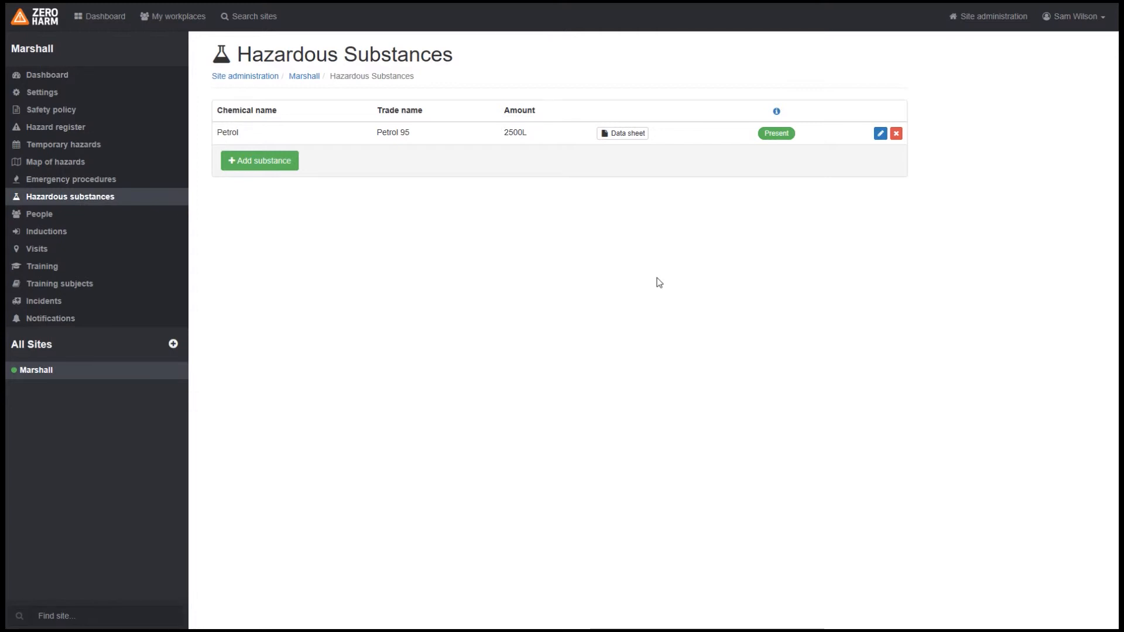
mouse_move(822, 111)
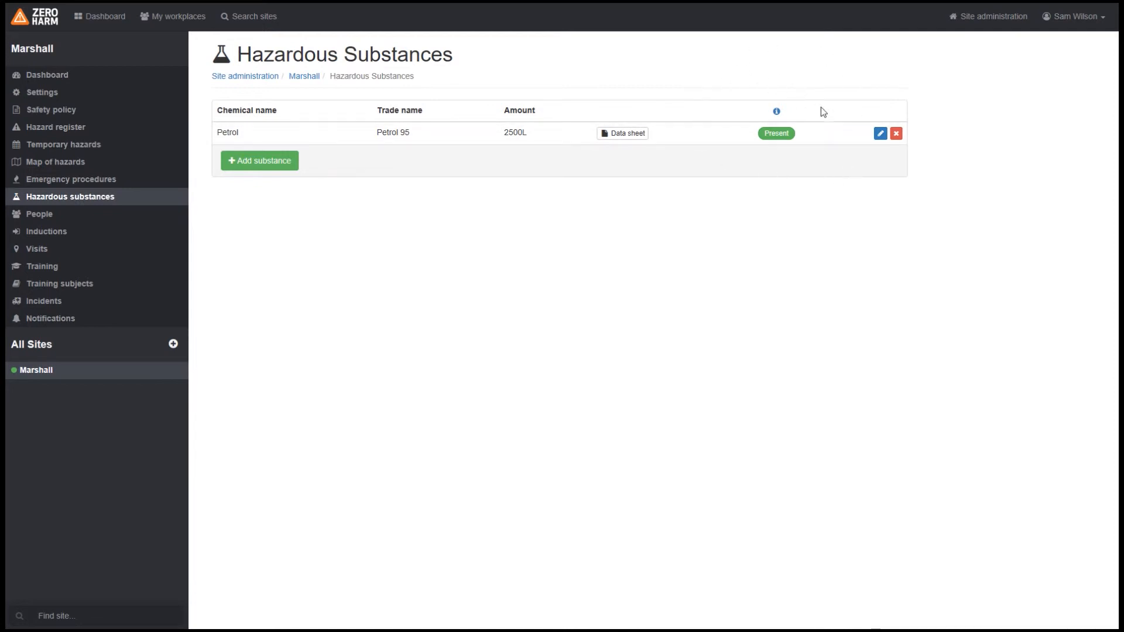
mouse_move(801, 111)
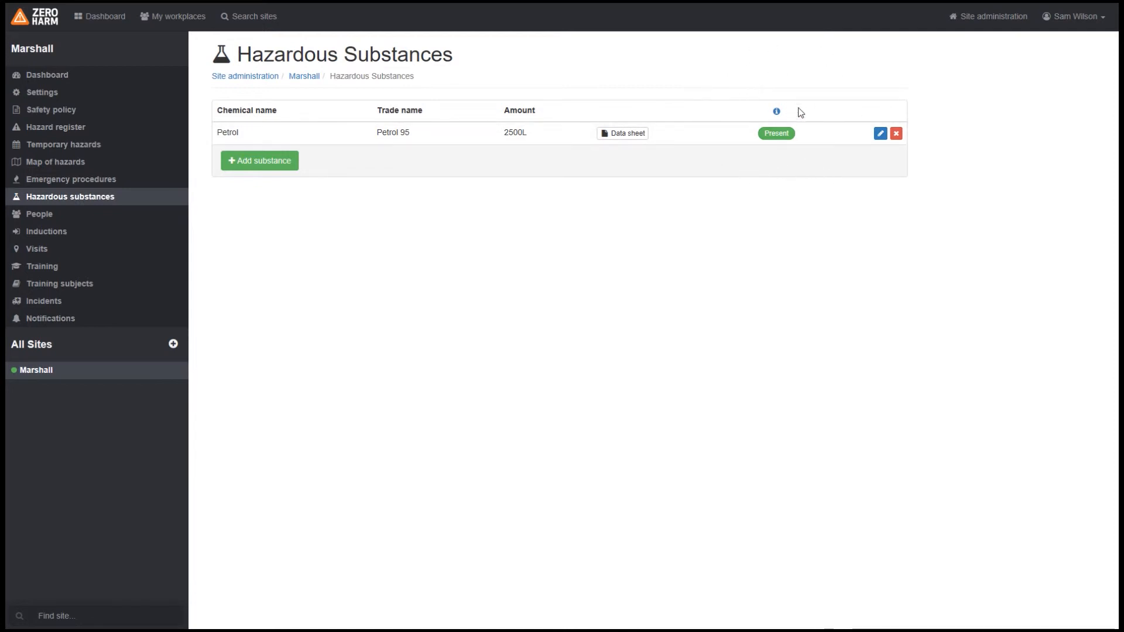
click(777, 133)
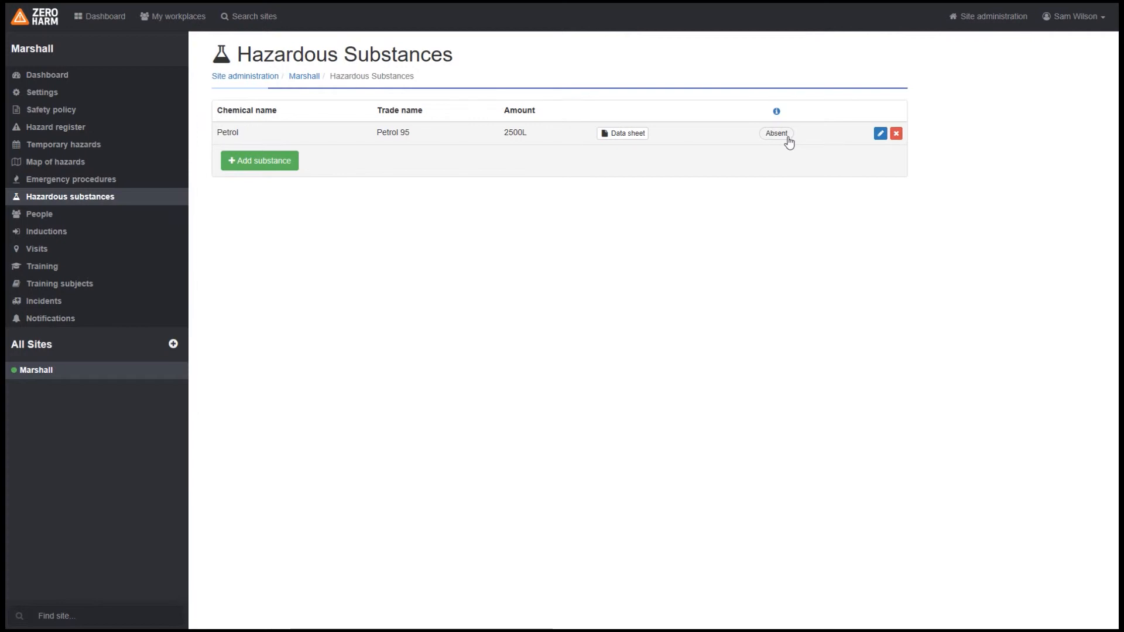
click(776, 133)
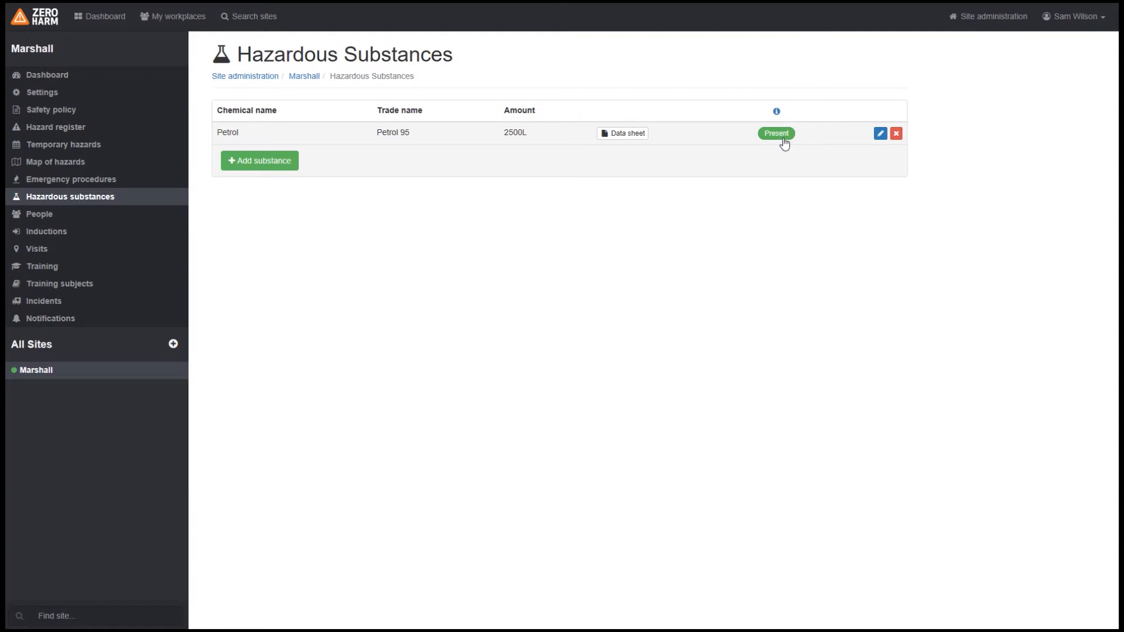
click(776, 133)
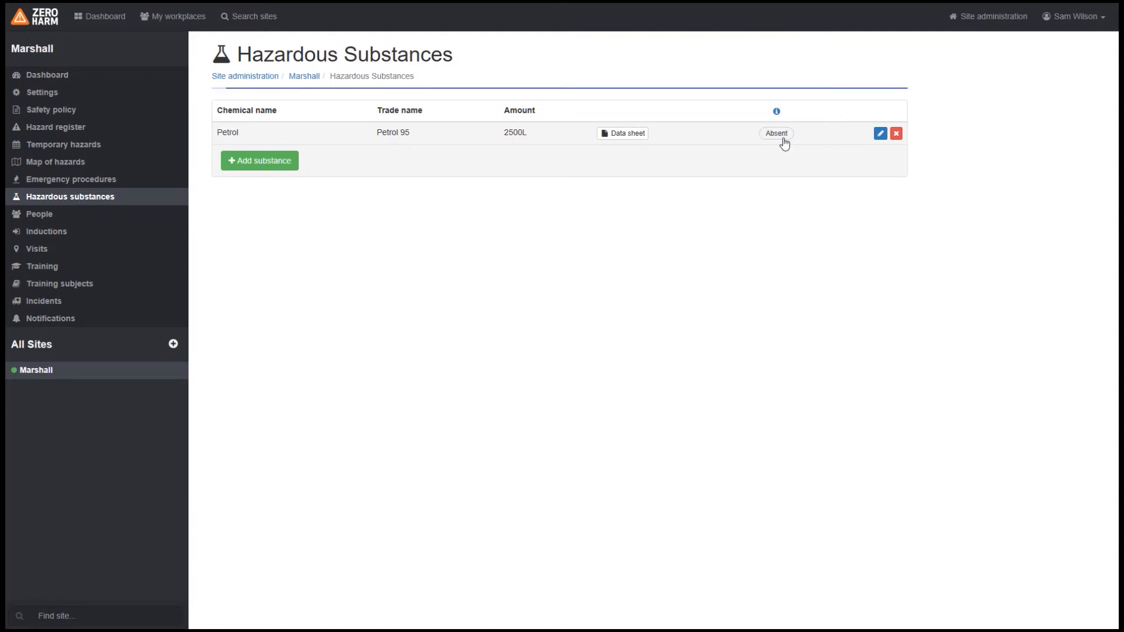
click(776, 133)
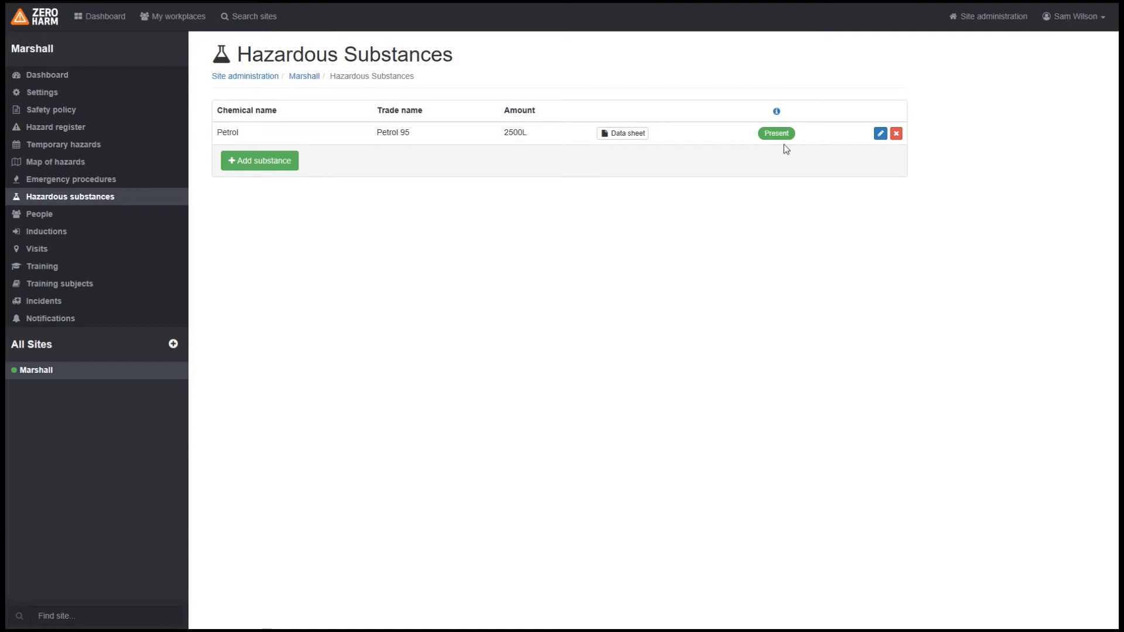
mouse_move(880, 141)
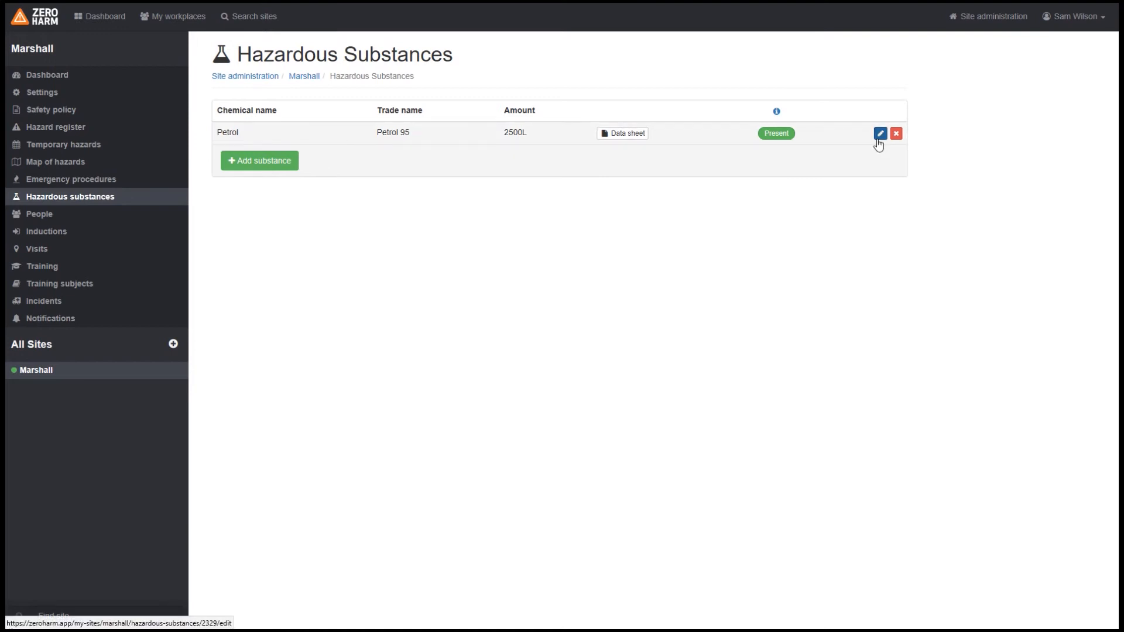
mouse_move(884, 145)
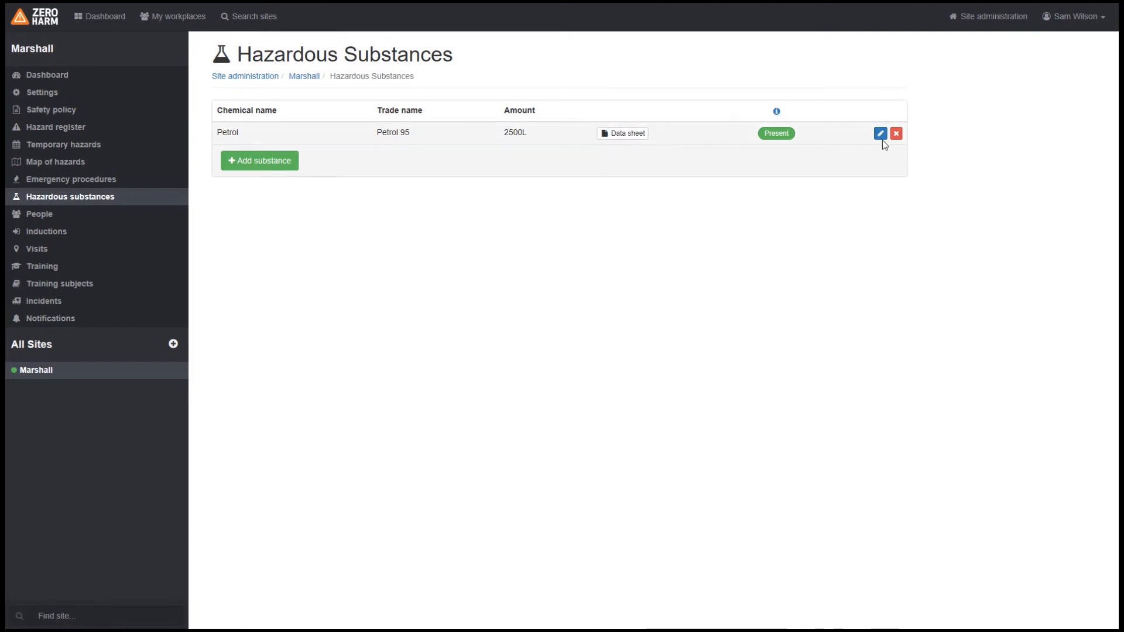
Step: Edit the Petrol entry to trade name Petrol 91 and save it
click(881, 133)
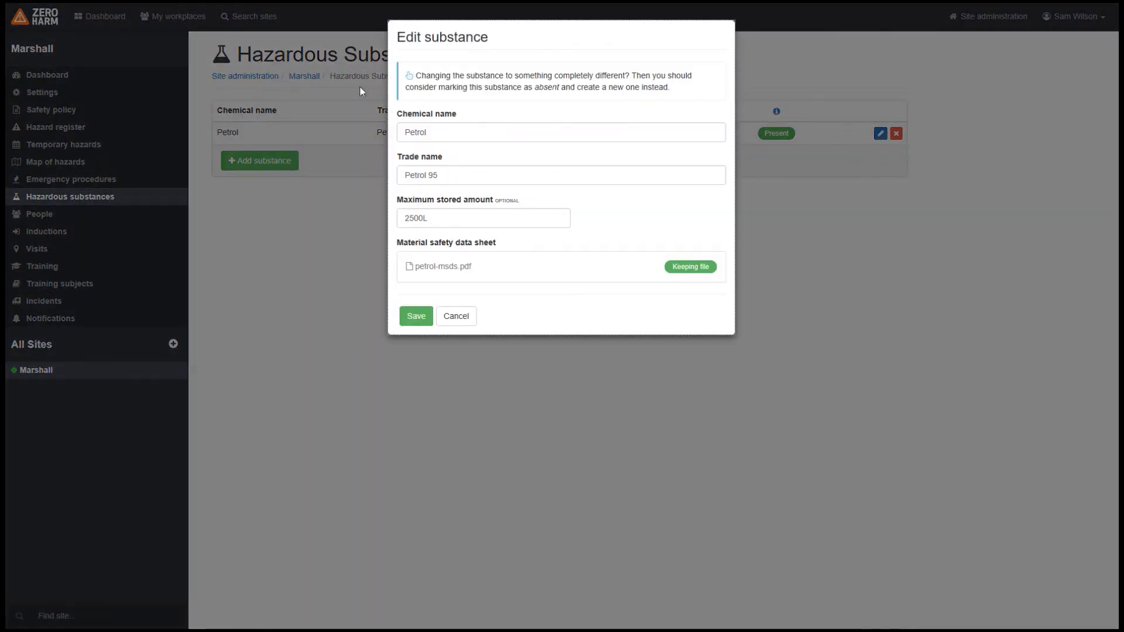
click(481, 175)
text(1)
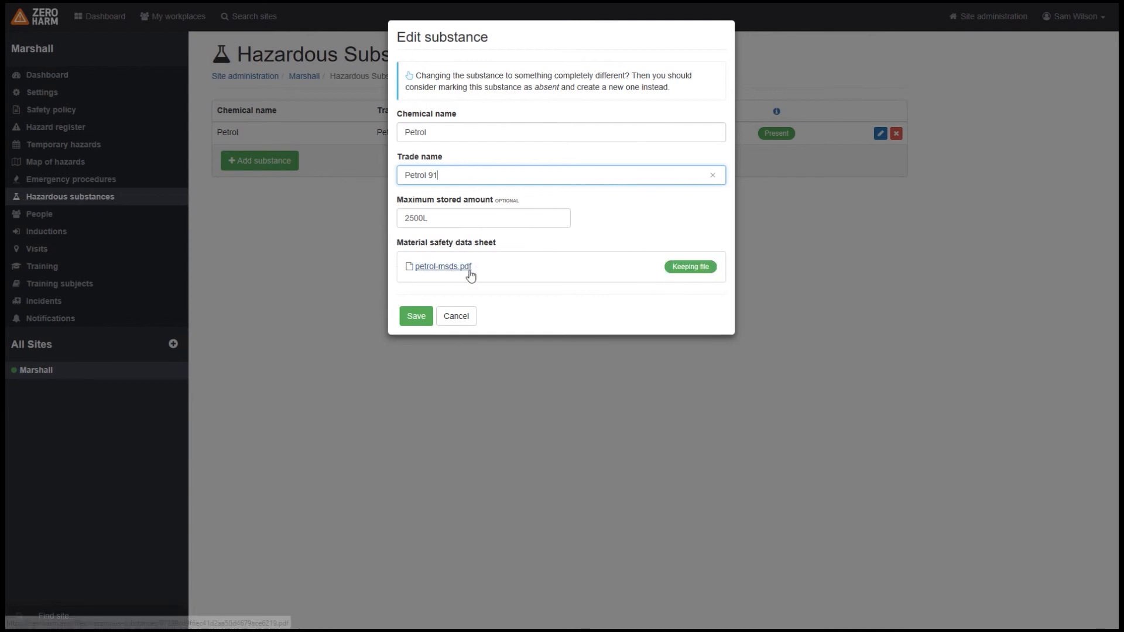
click(416, 316)
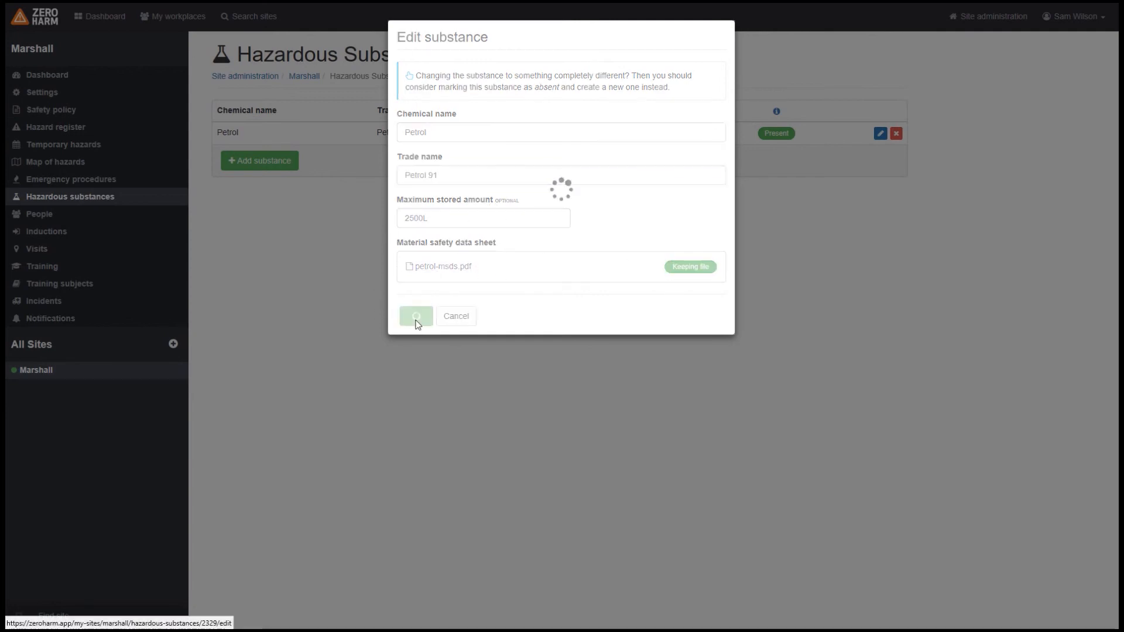
click(417, 317)
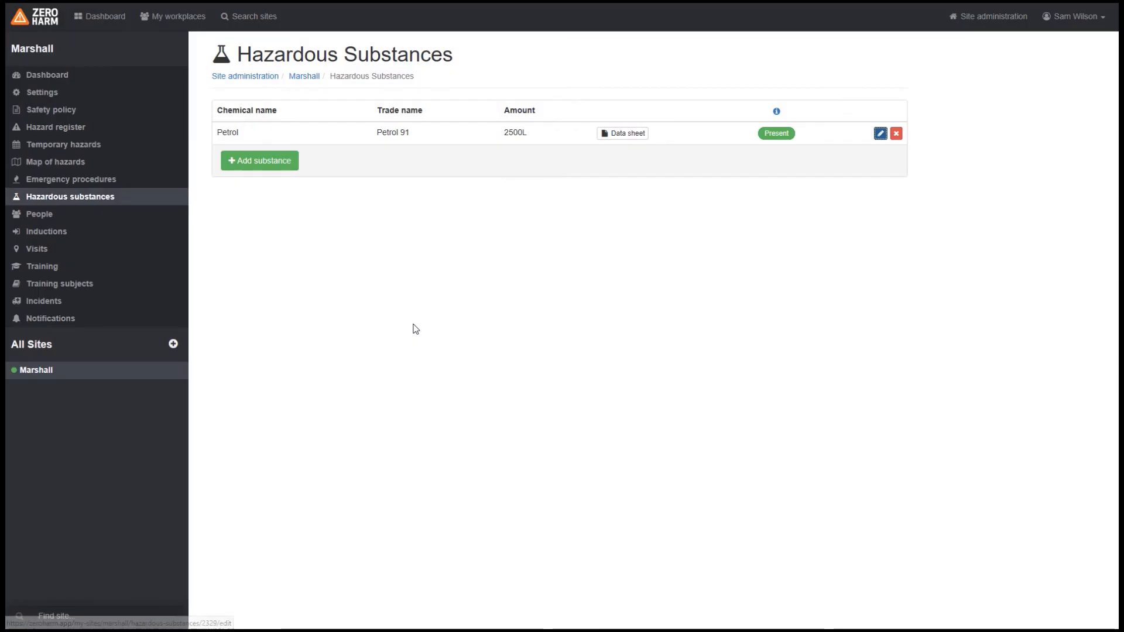